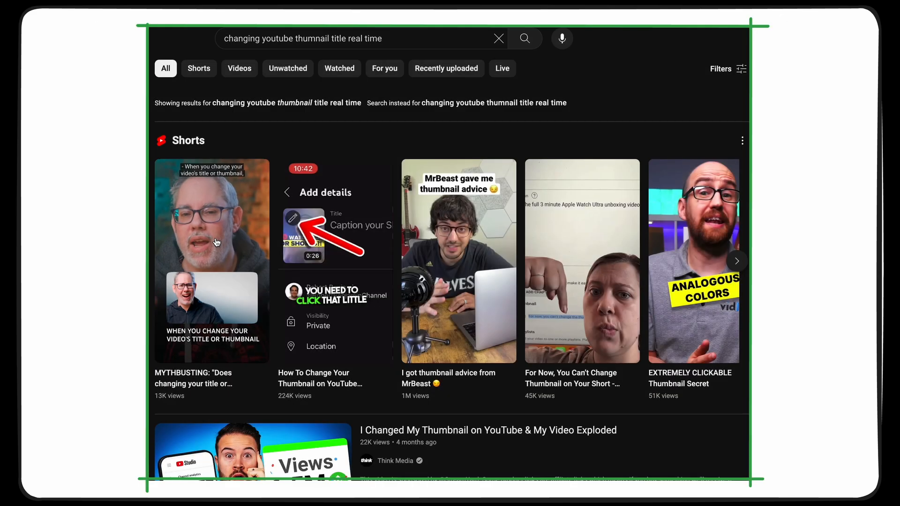
pyautogui.scroll(-3)
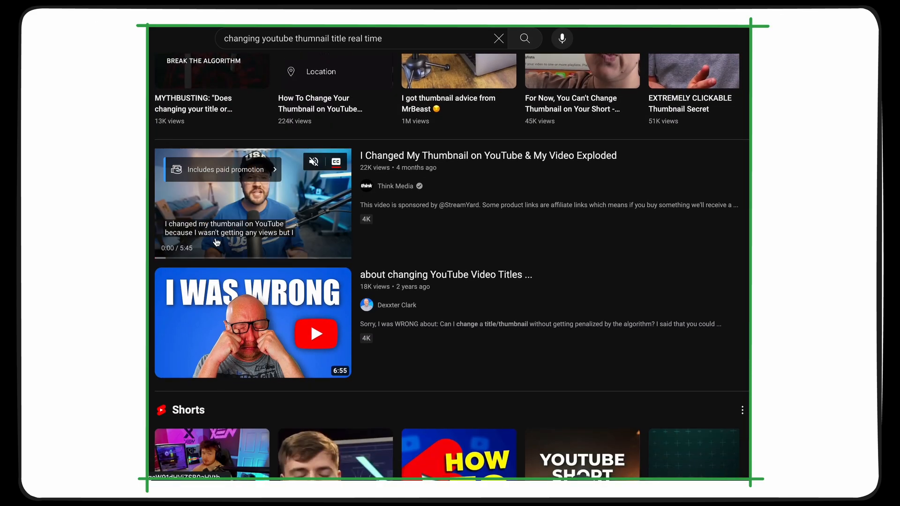
pyautogui.scroll(-3)
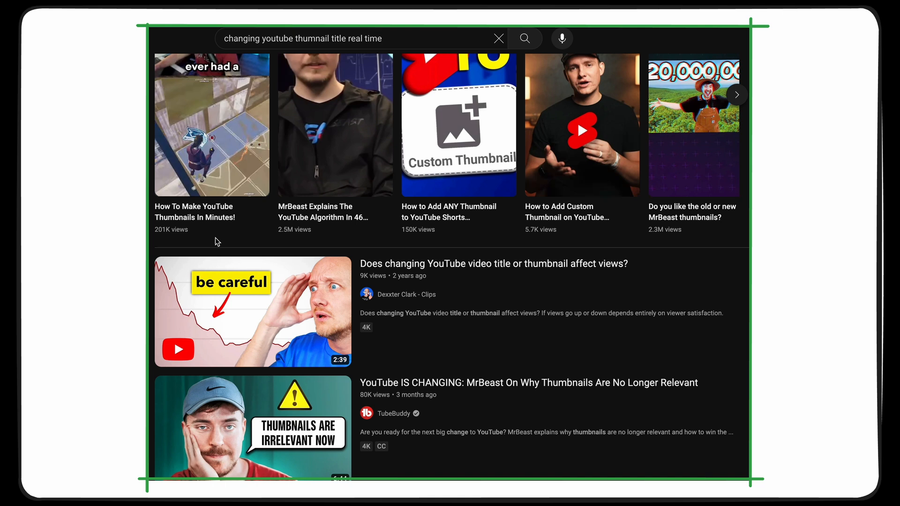
pyautogui.scroll(-3)
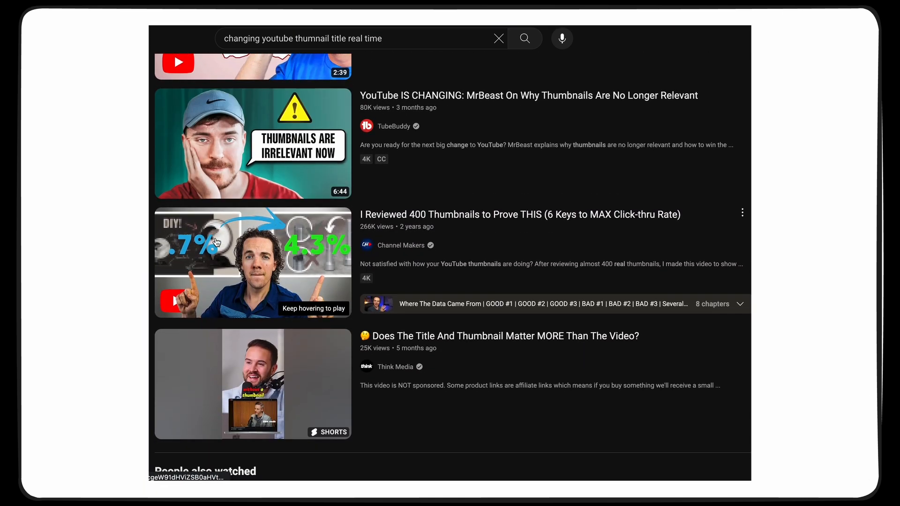
pyautogui.scroll(-3)
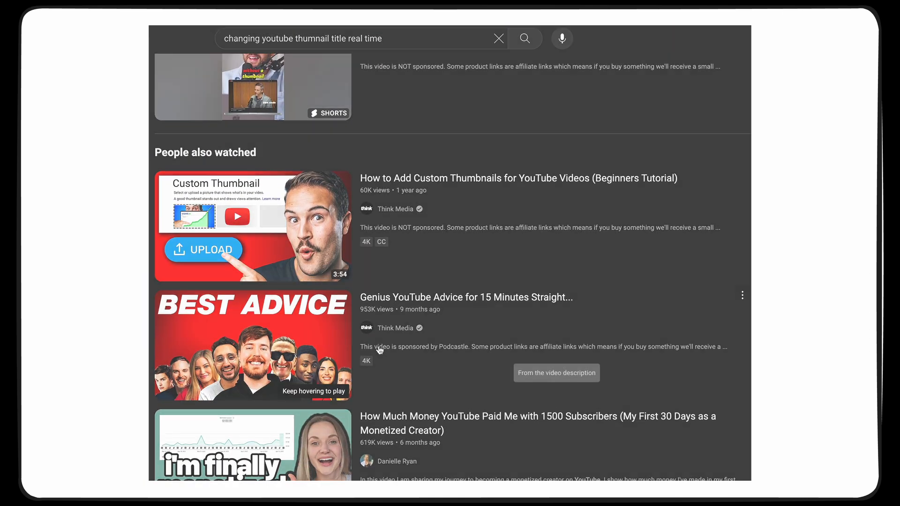